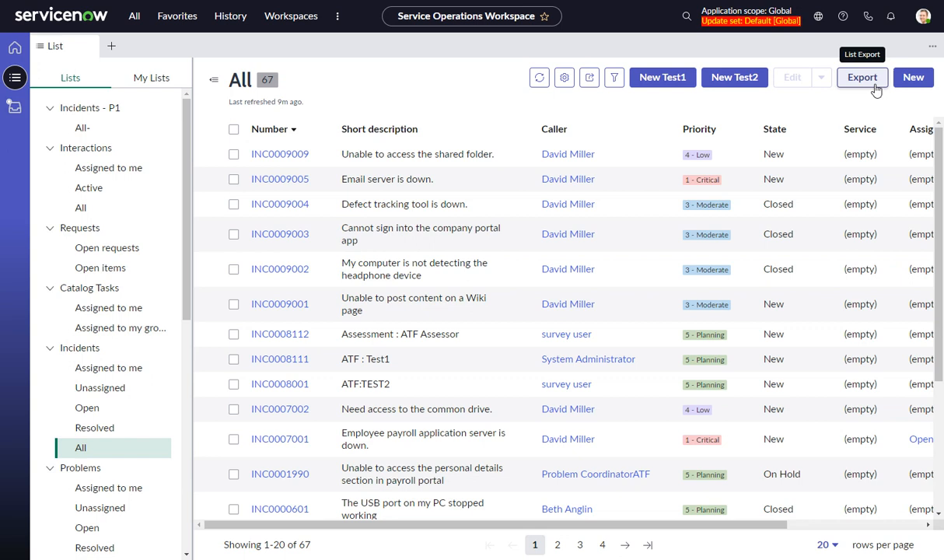
mouse_move(524, 91)
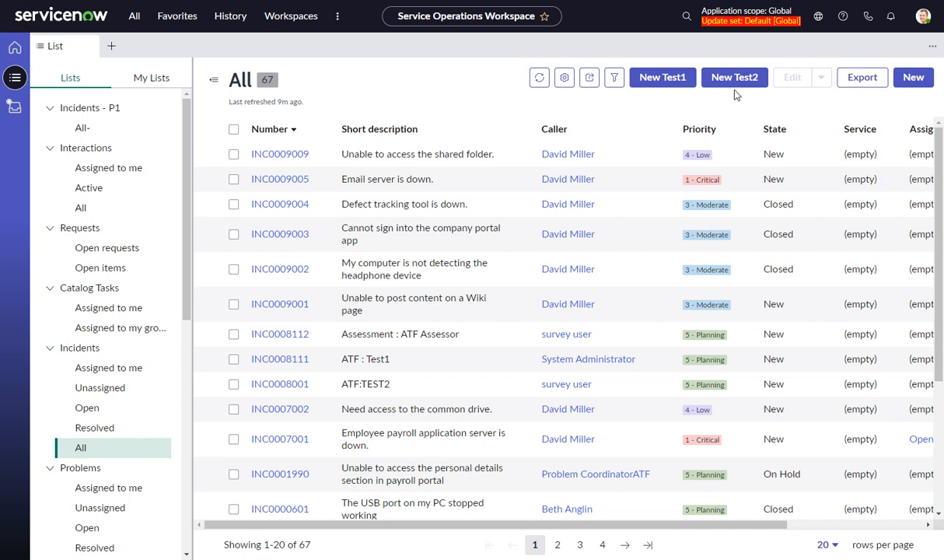
mouse_move(734, 77)
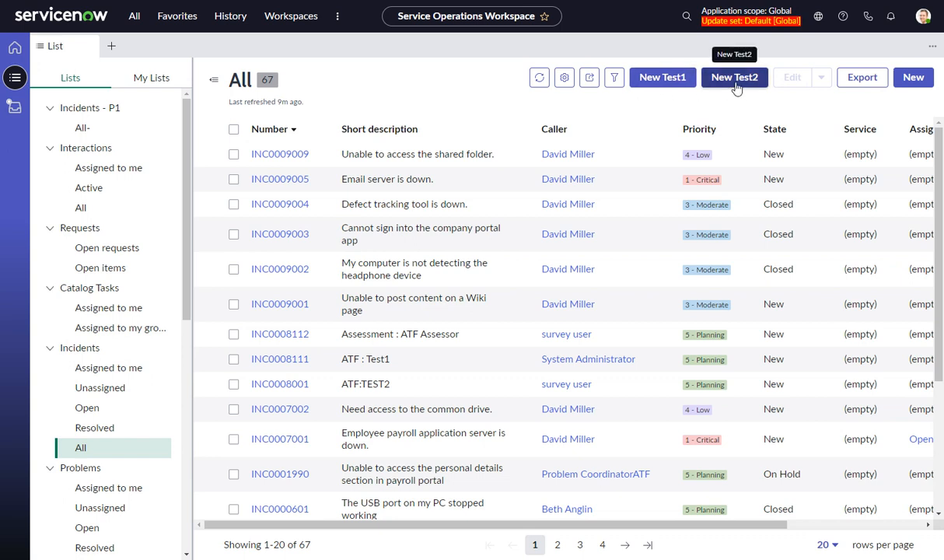
mouse_move(661, 77)
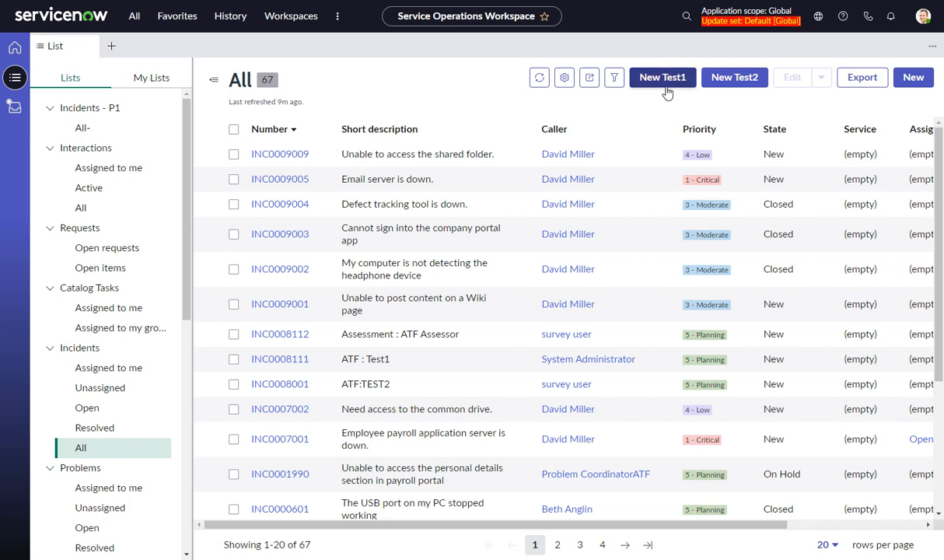
mouse_move(661, 77)
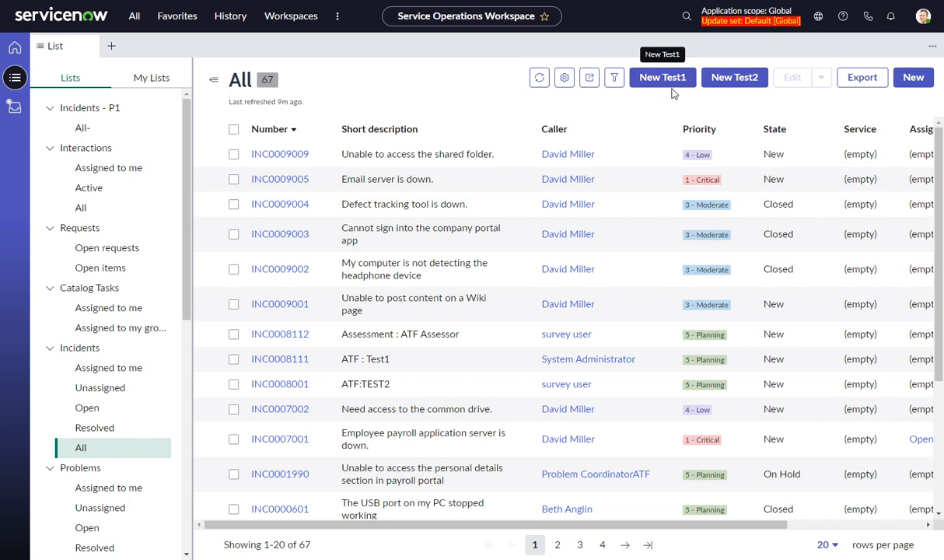
mouse_move(676, 98)
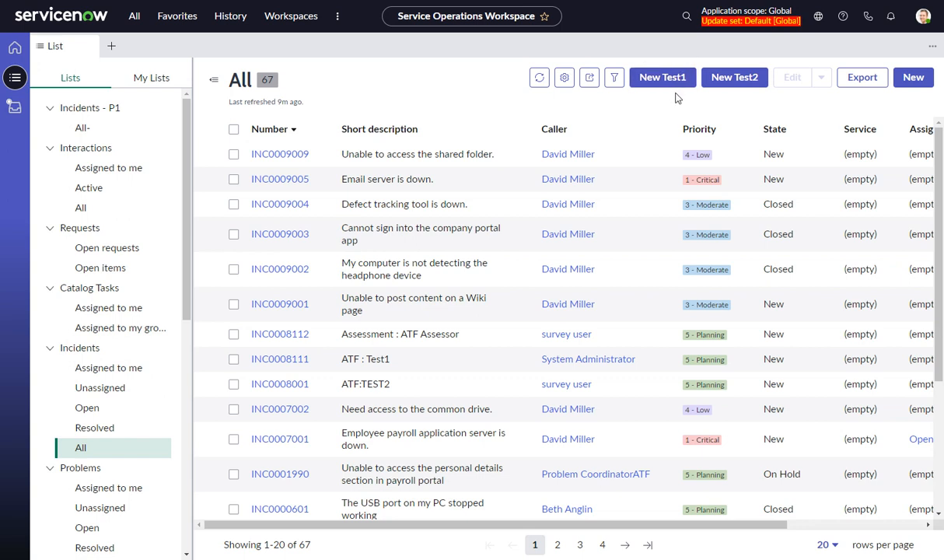
mouse_move(788, 101)
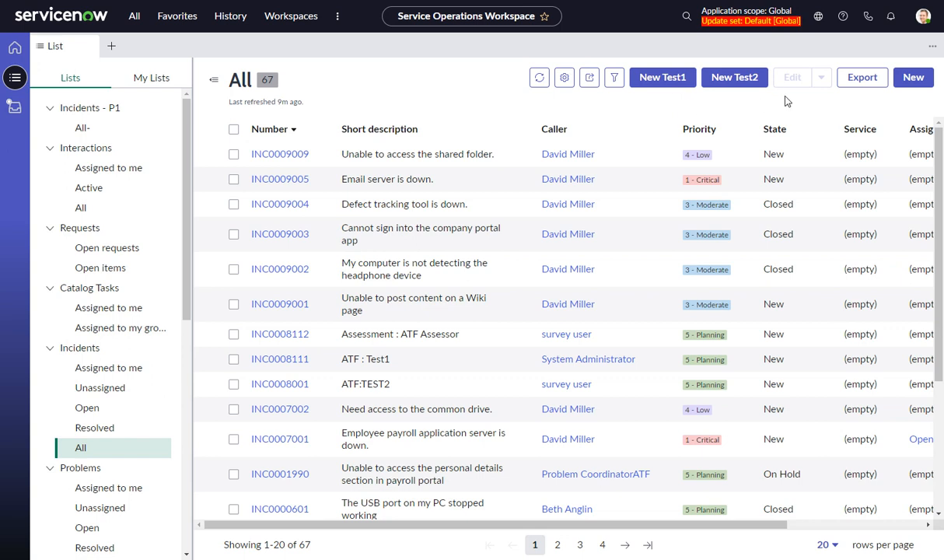
mouse_move(913, 77)
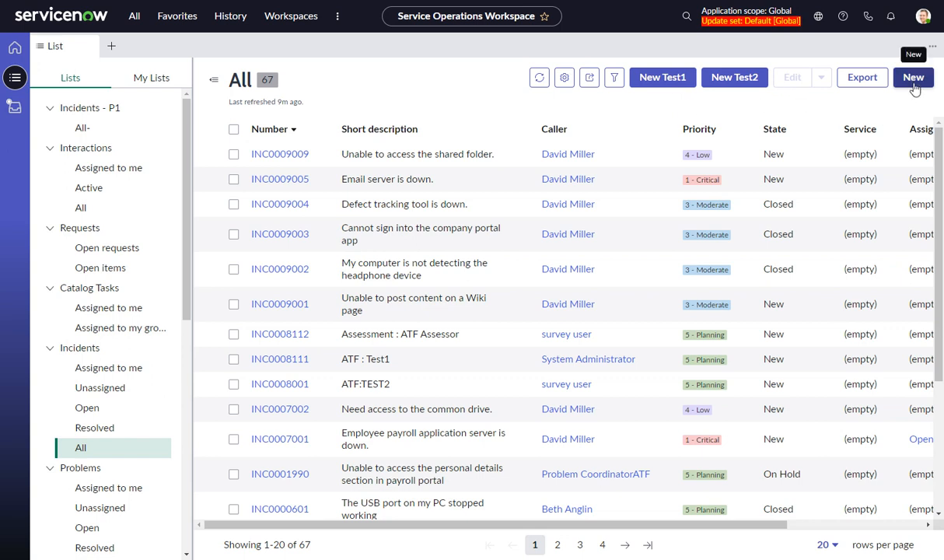
mouse_move(734, 77)
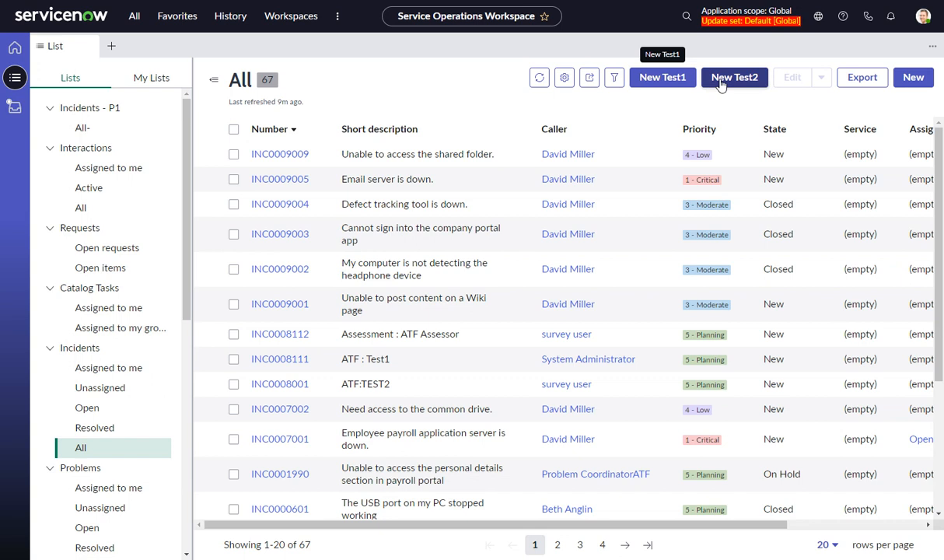
mouse_move(830, 116)
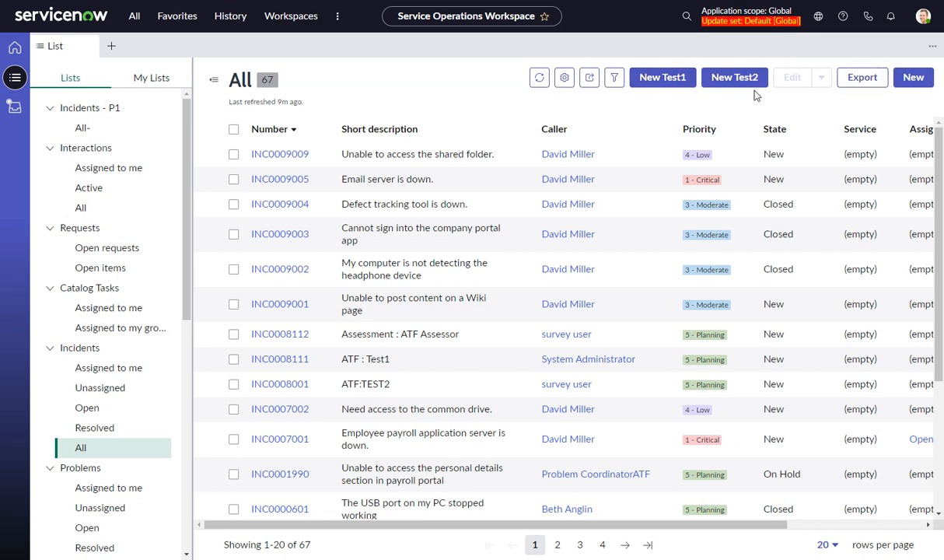
mouse_move(477, 101)
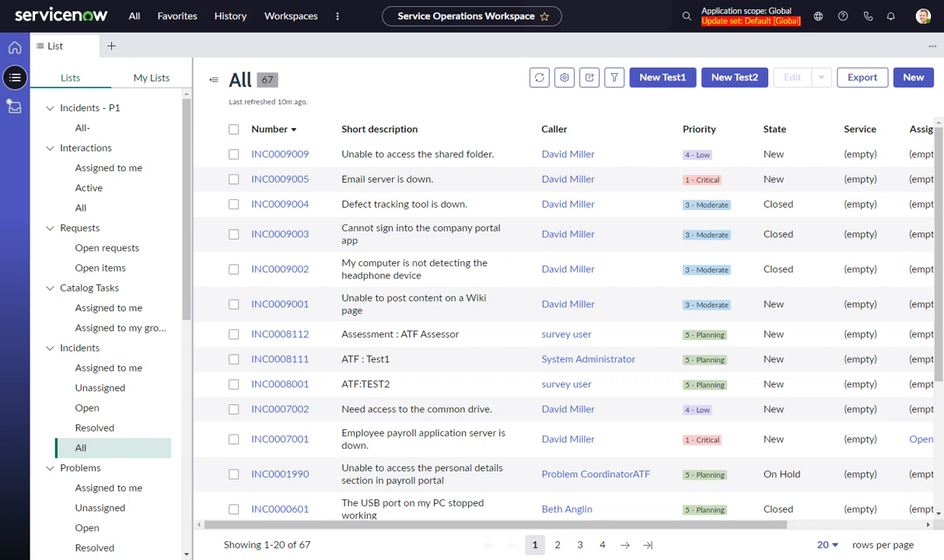
- Open List Actions and filter the Action label column to =New, leaving 49 assignments
click(134, 15)
text(list ac)
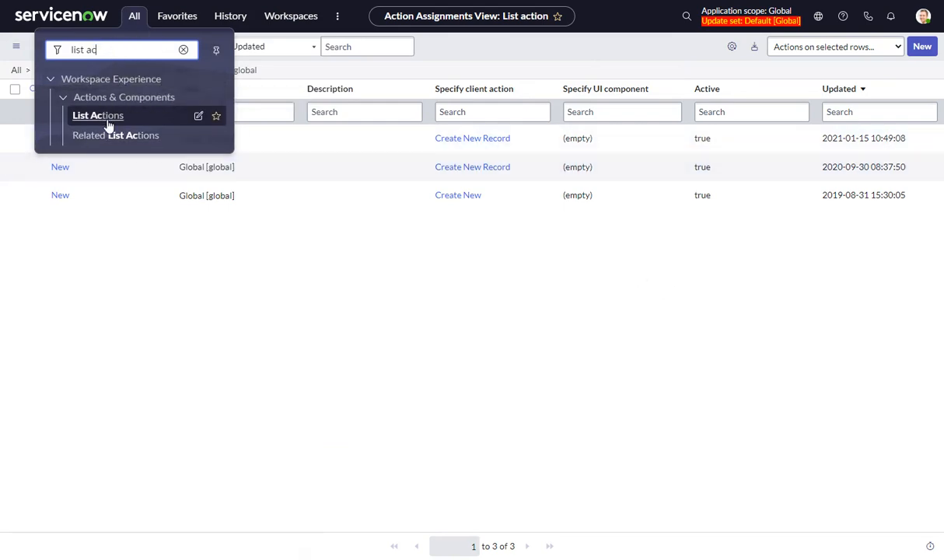
click(97, 115)
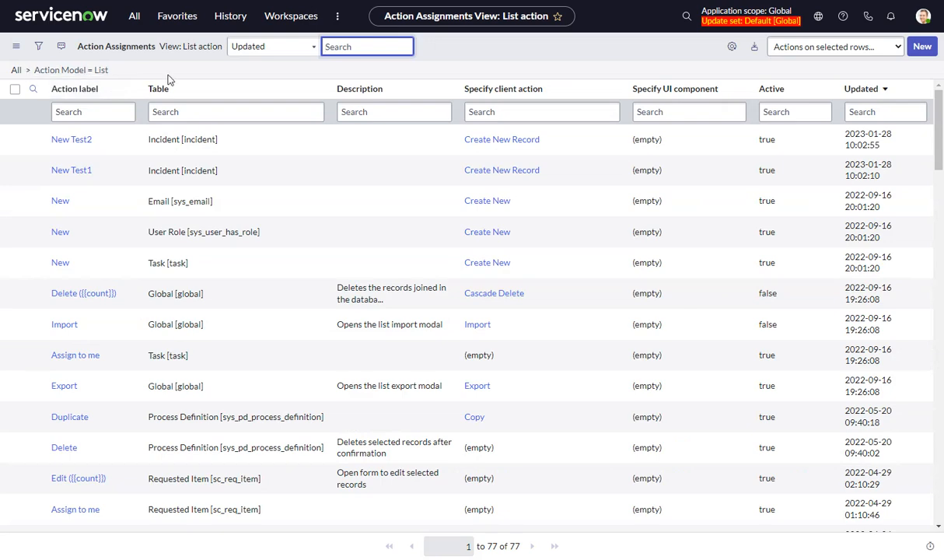
mouse_move(141, 115)
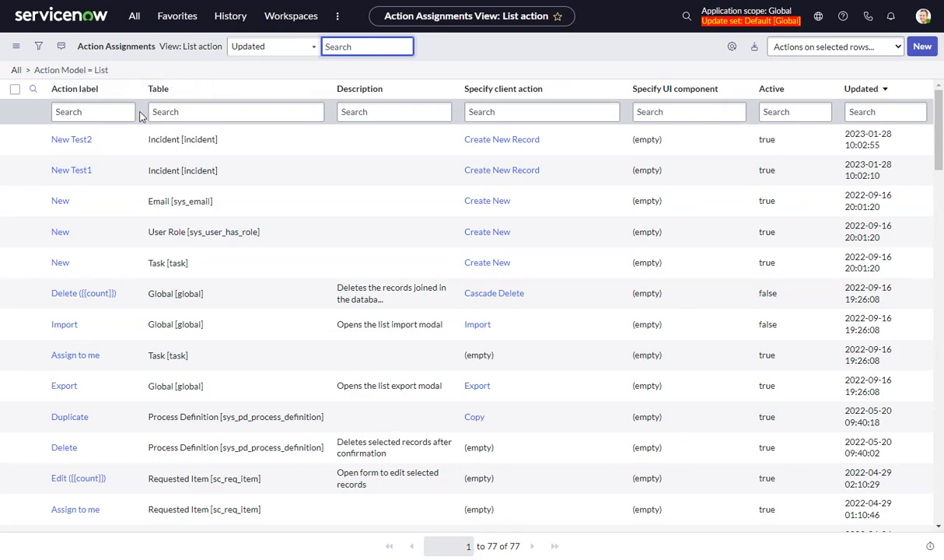
click(60, 201)
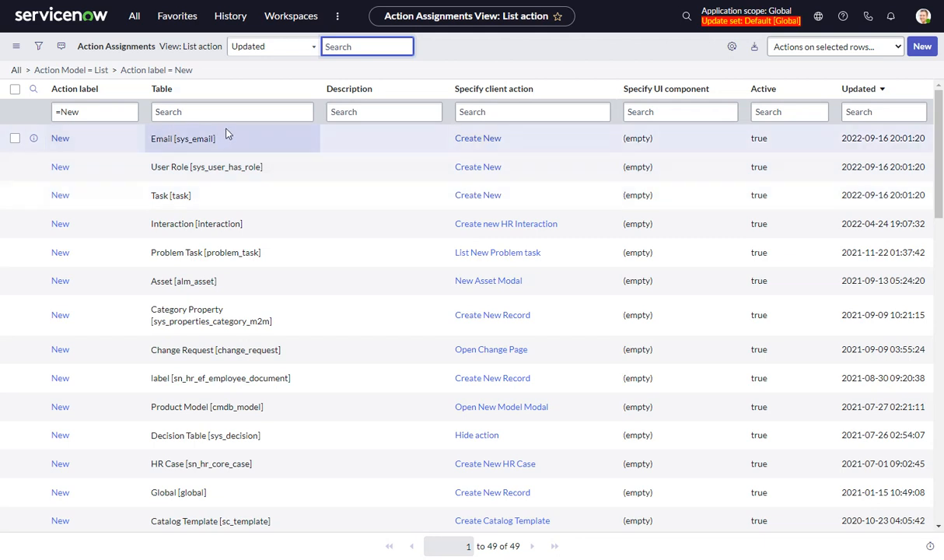
mouse_move(249, 281)
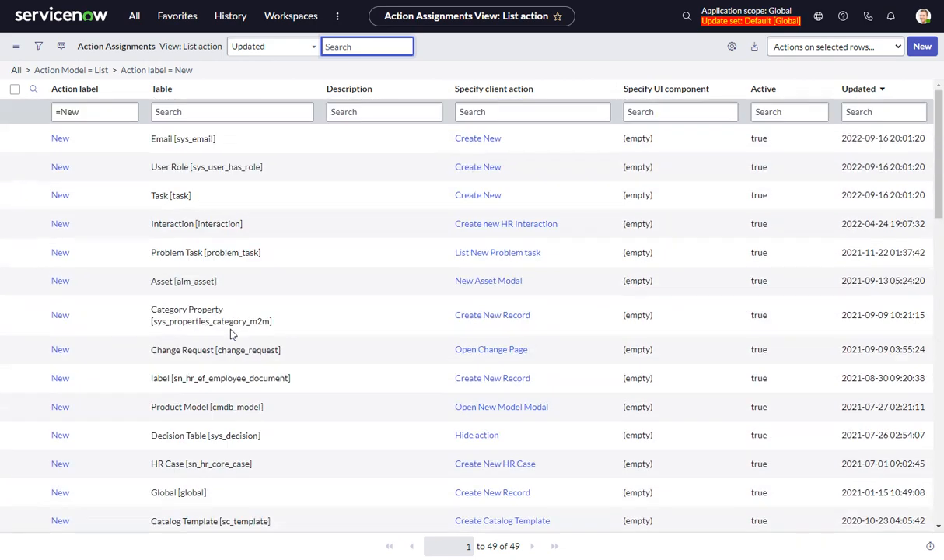
- Narrow the 'New' list actions to the global table, leaving three assignments
click(232, 111)
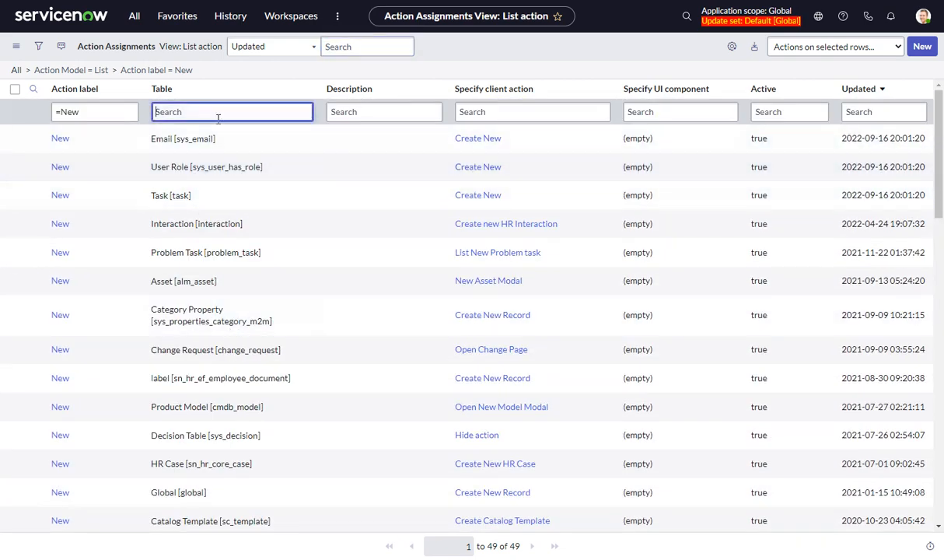
right_click(178, 492)
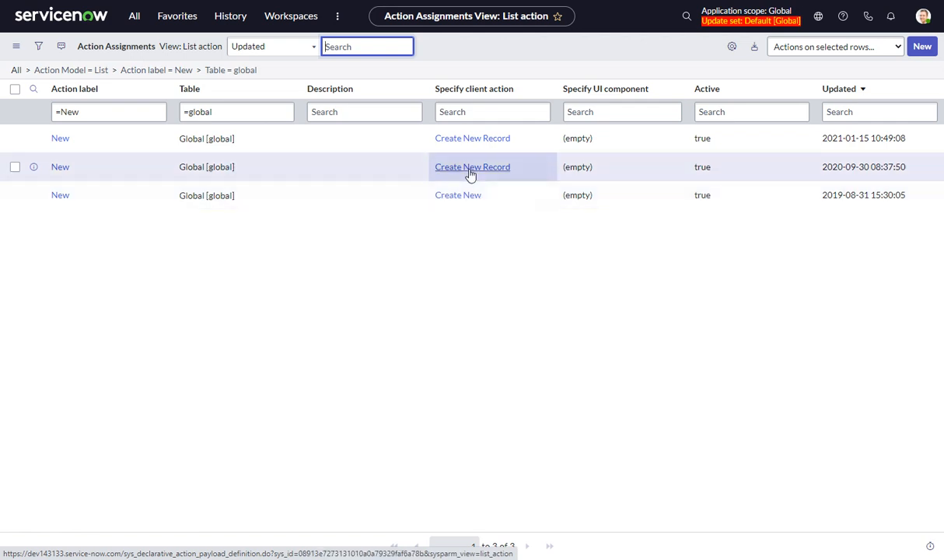
mouse_move(472, 171)
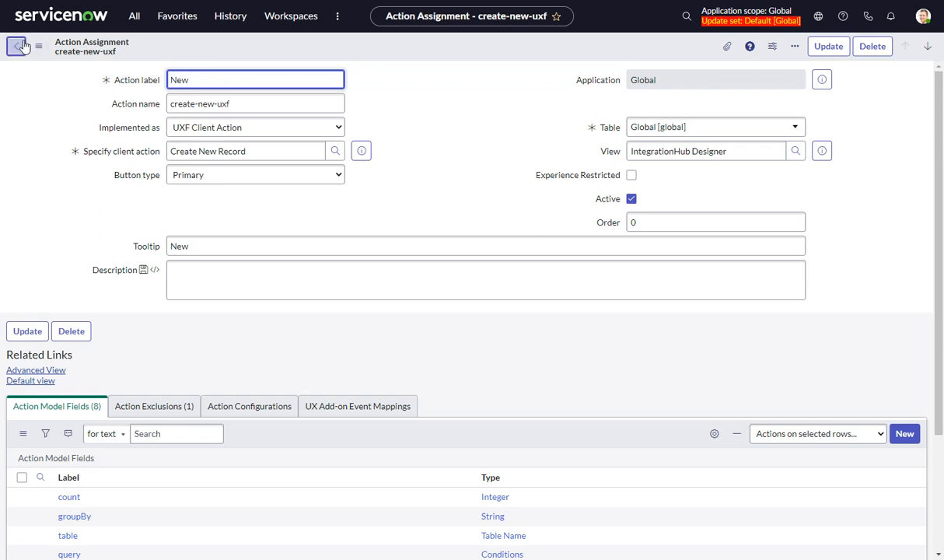
- Go back to the three global 'New' assignments and close the second row's label editor unchanged
click(18, 46)
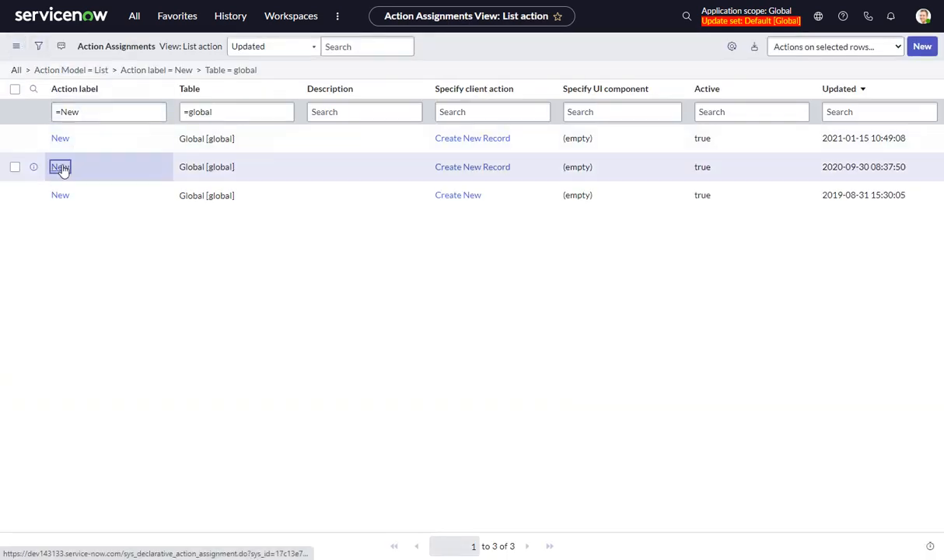
click(59, 167)
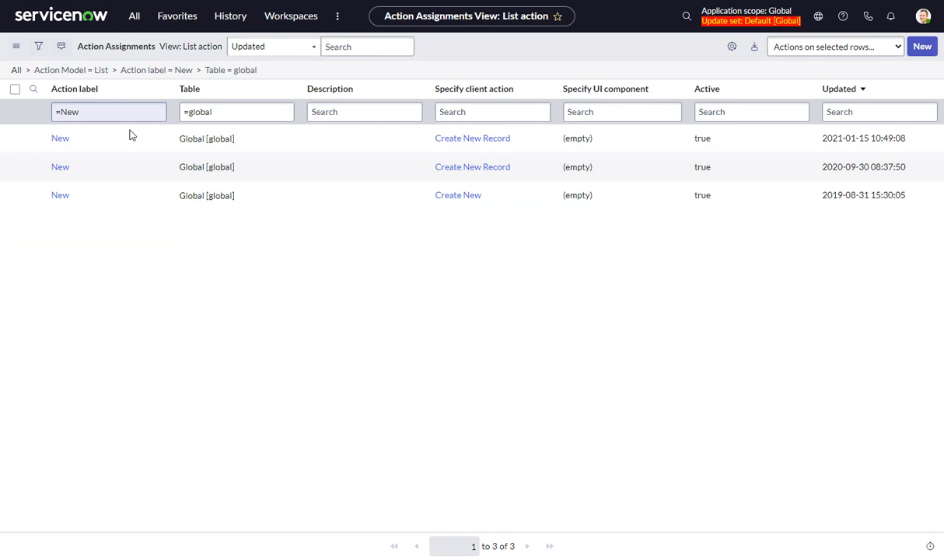
double_click(60, 166)
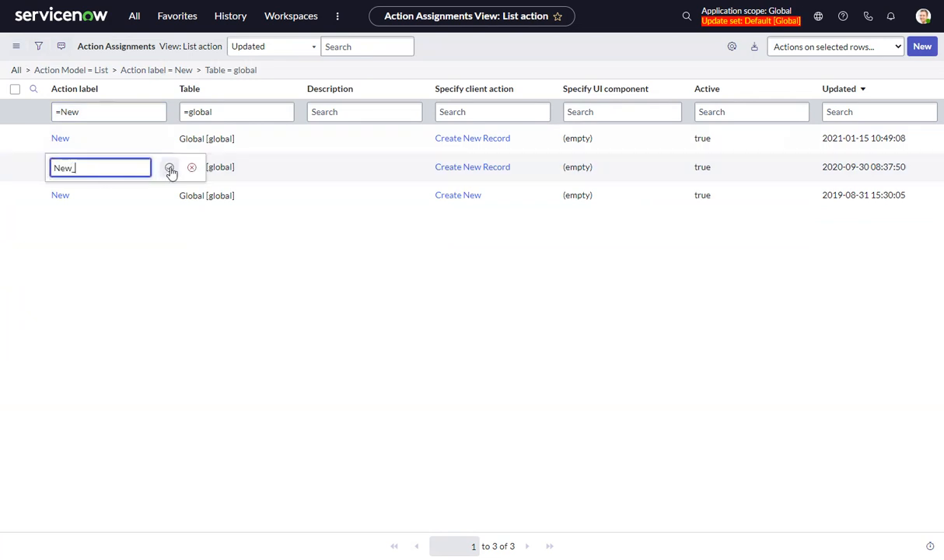
click(170, 167)
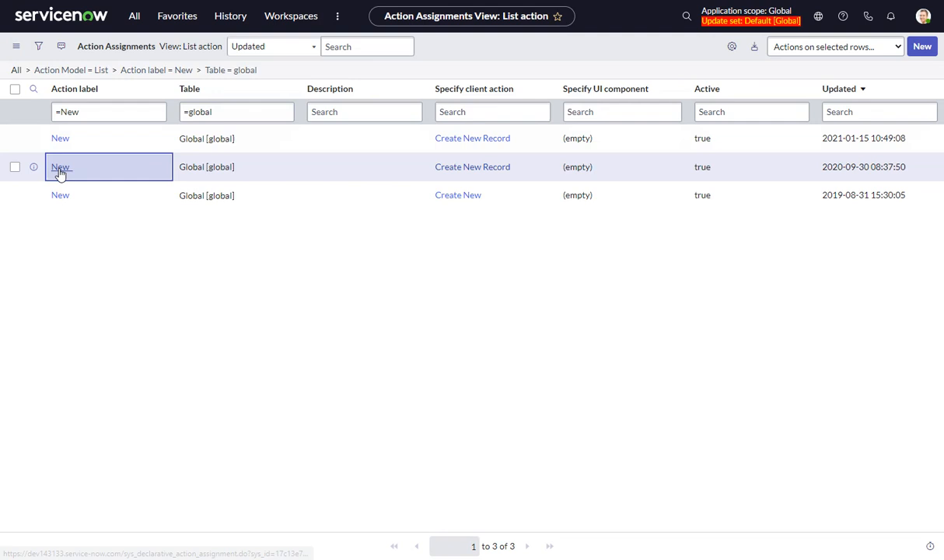
- Open the Order 300 create-new-uxf assignment and review its 20 action exclusions
click(61, 166)
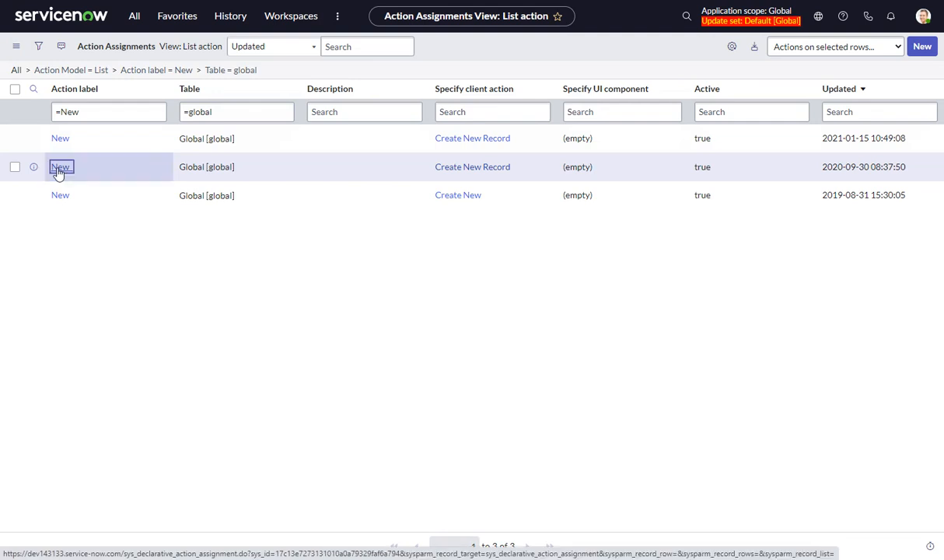
click(60, 166)
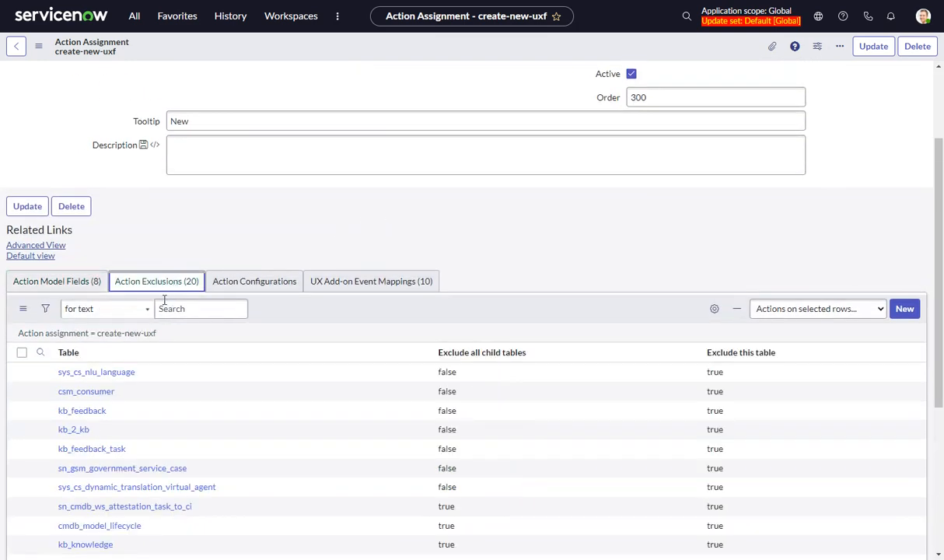
scroll(down, 3)
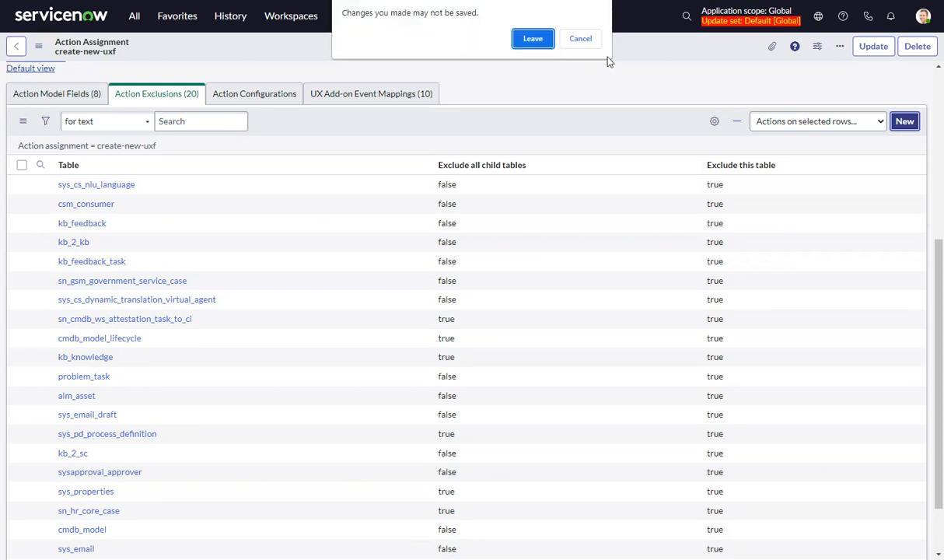
click(532, 38)
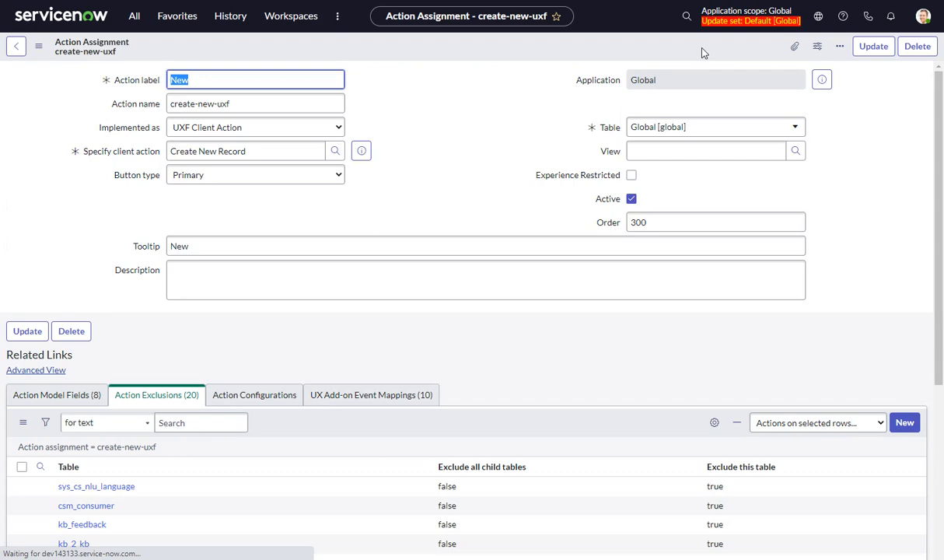
scroll(down, 3)
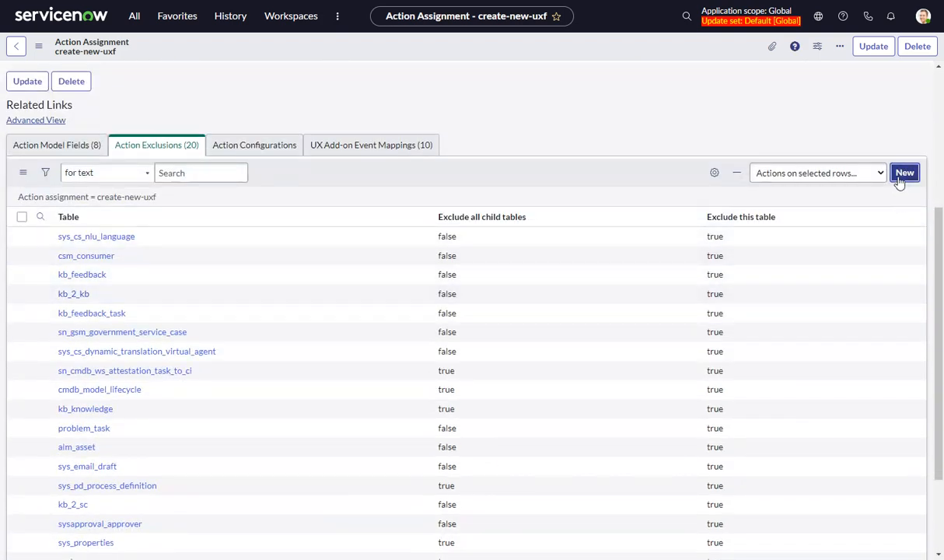
- Submit a create-new-uxf action exclusion for the Incident table only, excluding child tables
click(904, 171)
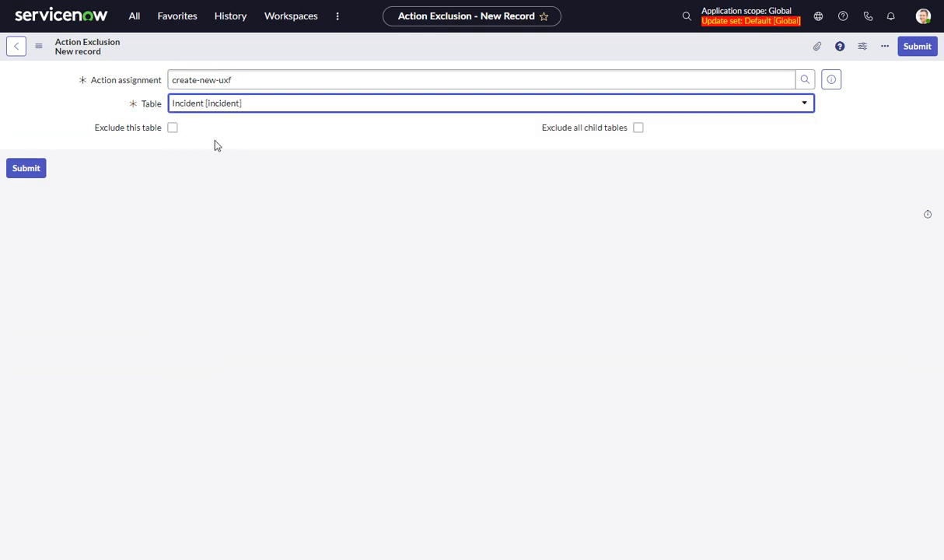
click(172, 127)
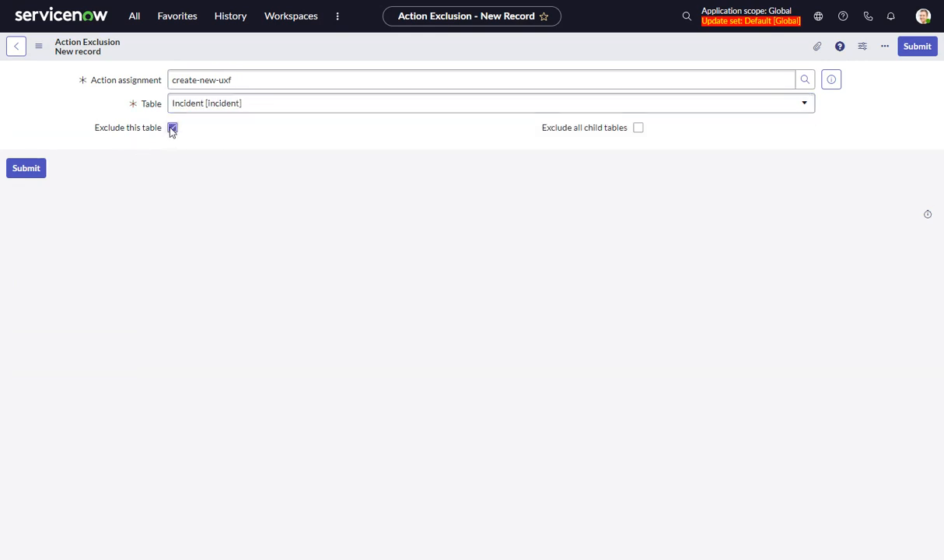
click(172, 128)
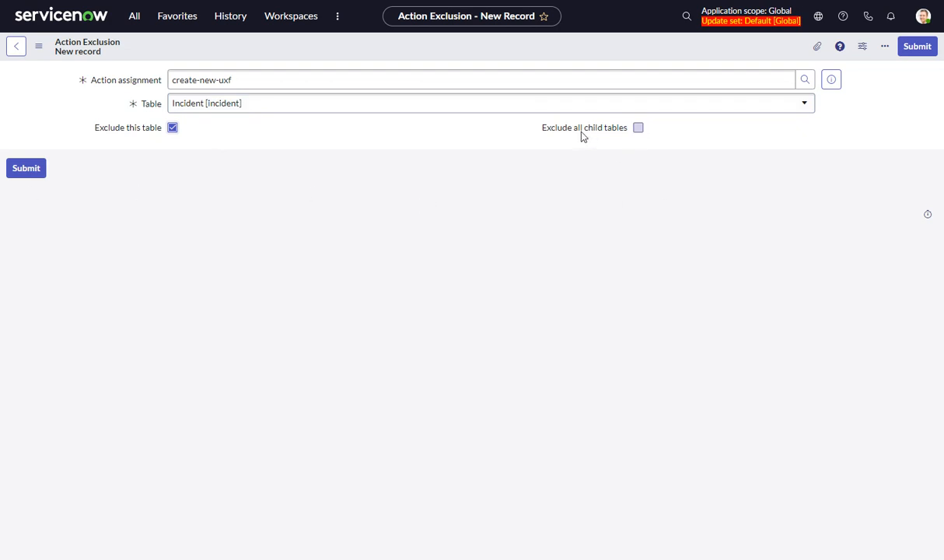
mouse_move(620, 136)
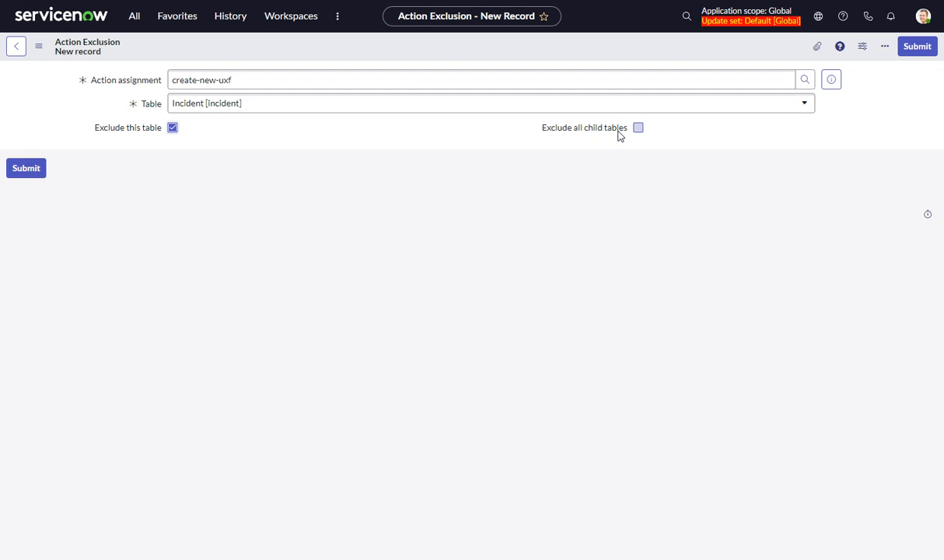
mouse_move(585, 136)
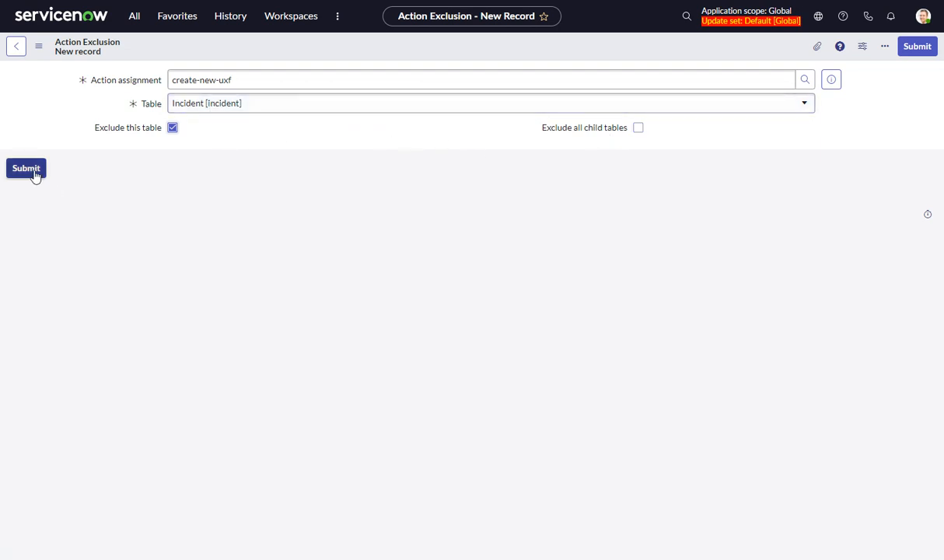
click(26, 168)
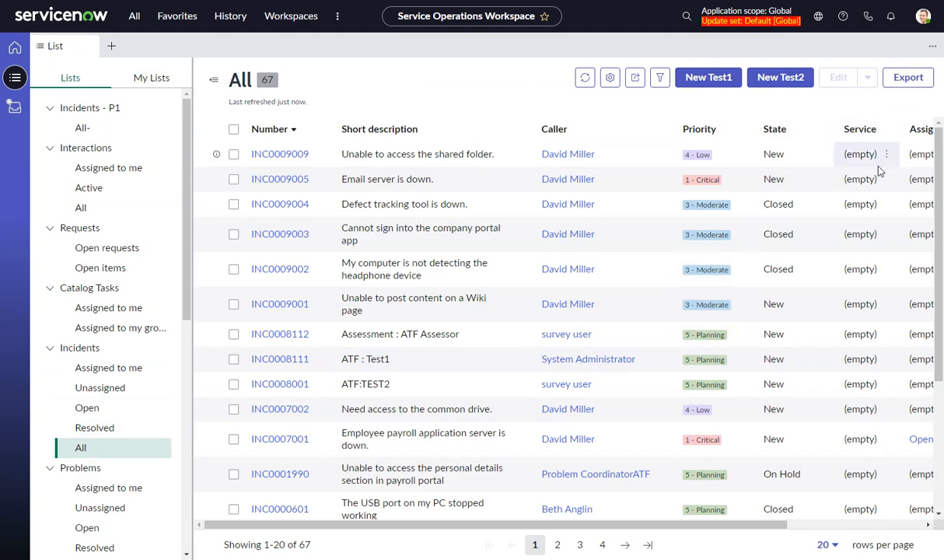
mouse_move(907, 76)
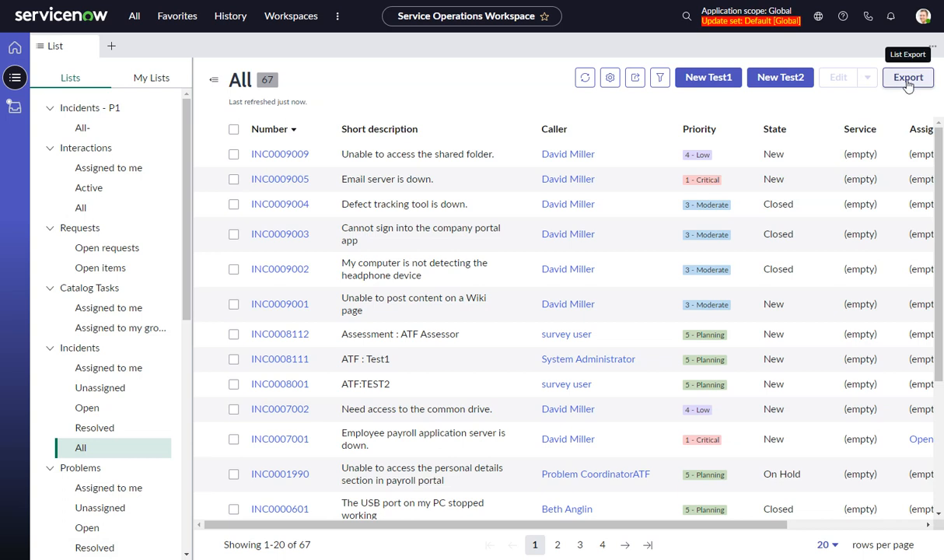